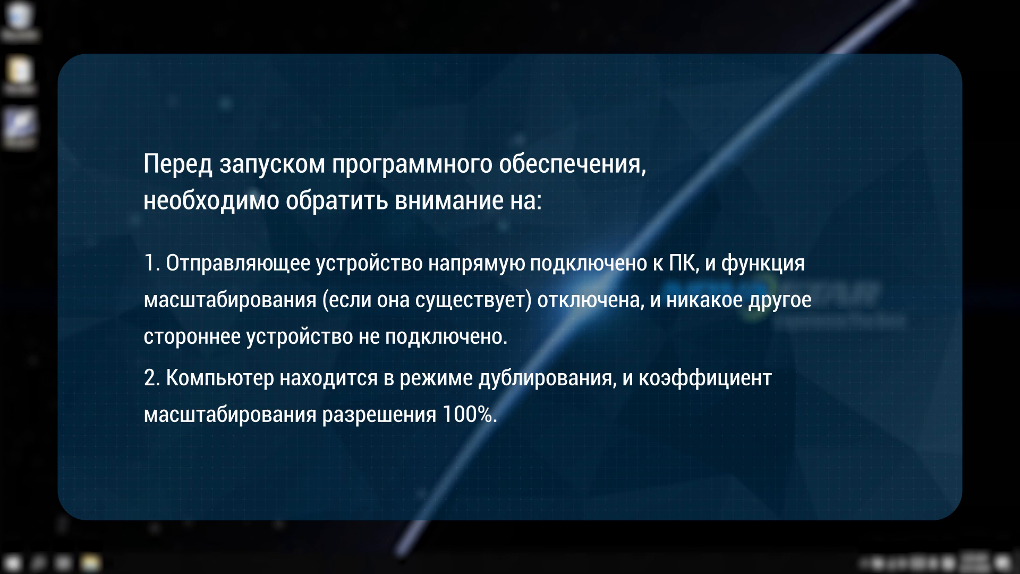
# Launch NovaLCT from its desktop shortcut
pyautogui.doubleClick(20, 127)
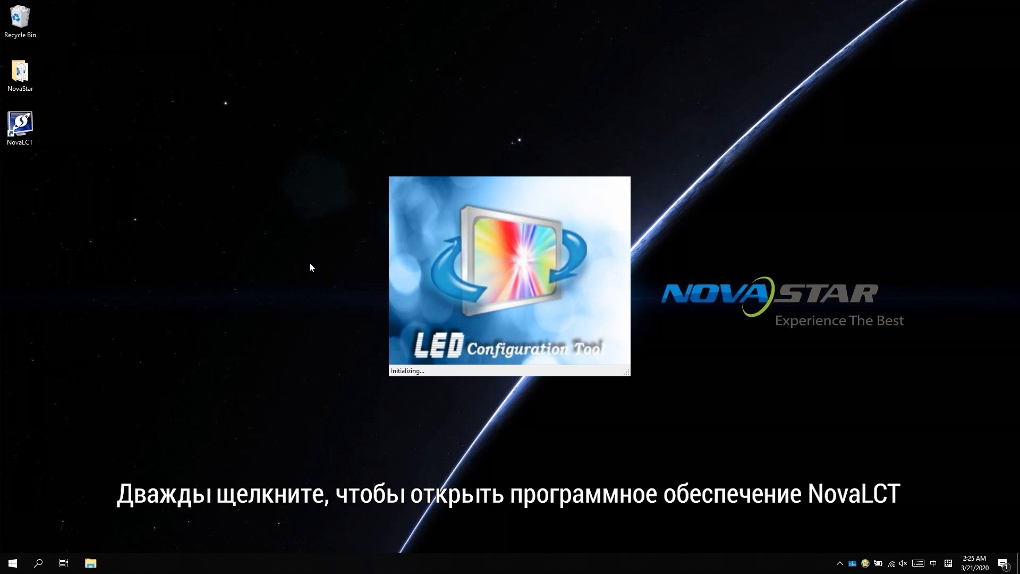
pyautogui.doubleClick(20, 128)
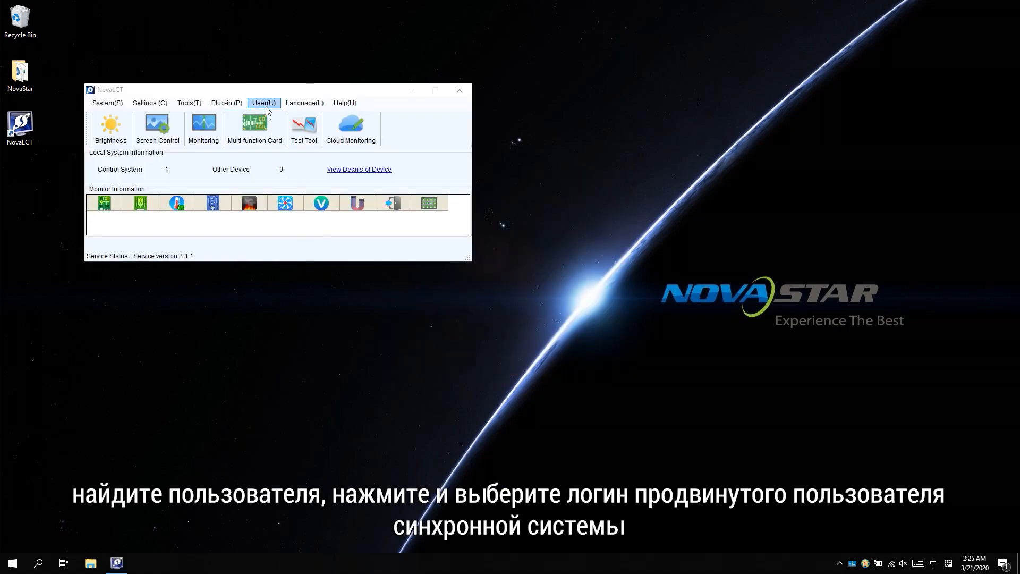
pyautogui.click(263, 103)
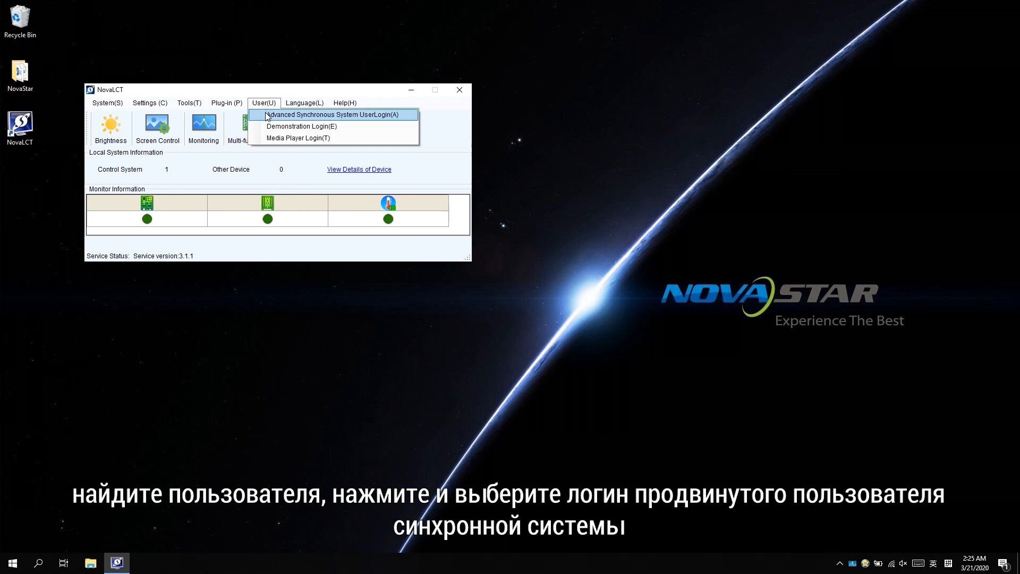
pyautogui.click(333, 115)
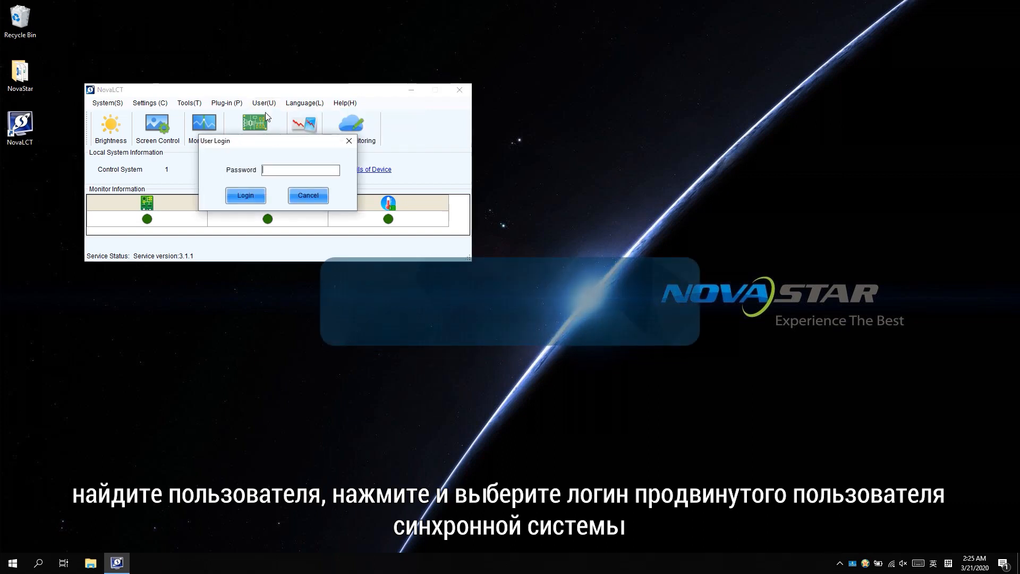
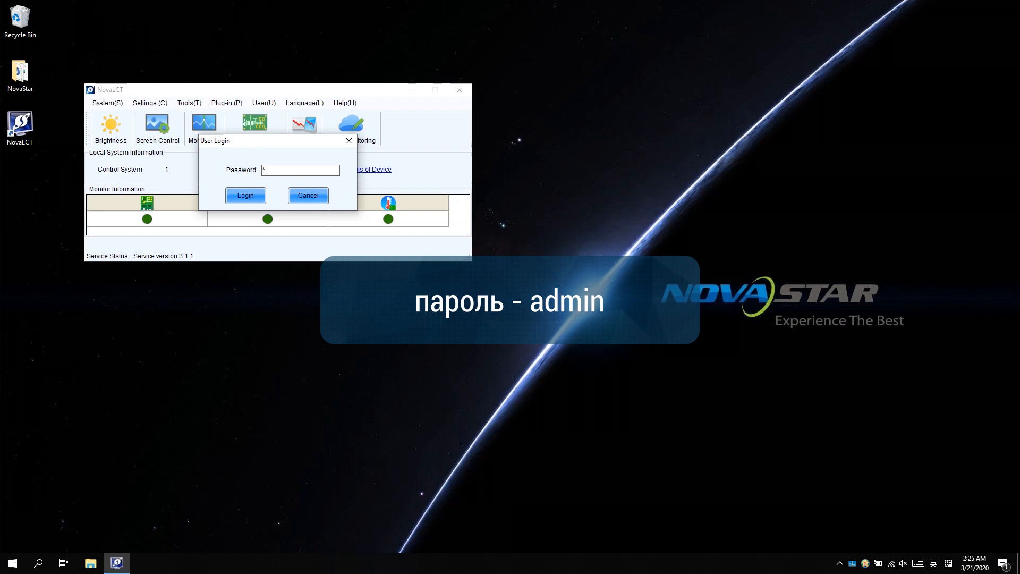
pyautogui.click(246, 194)
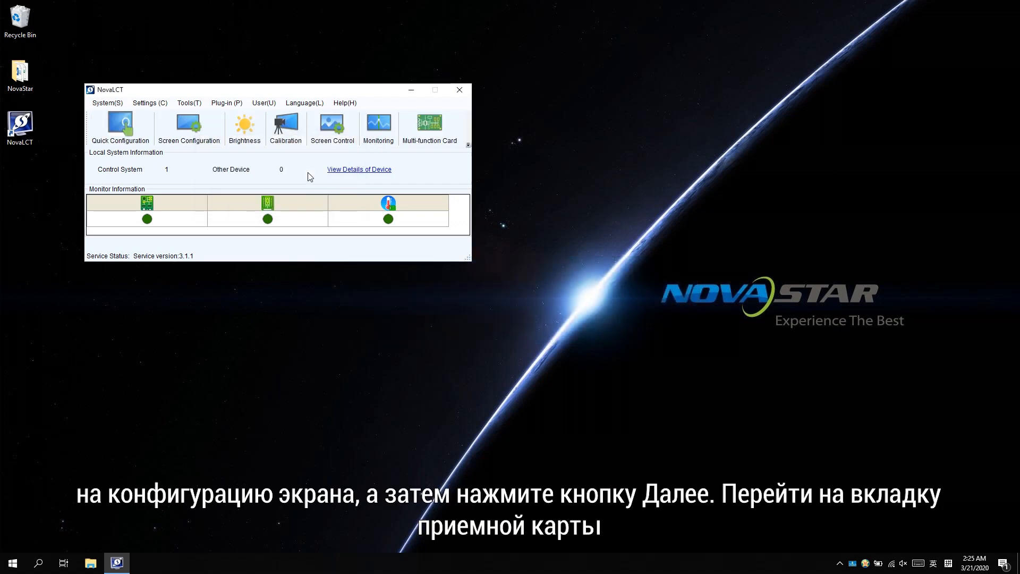
# Start Screen Configuration in Configure Screen mode to reach the sending card settings
pyautogui.click(189, 128)
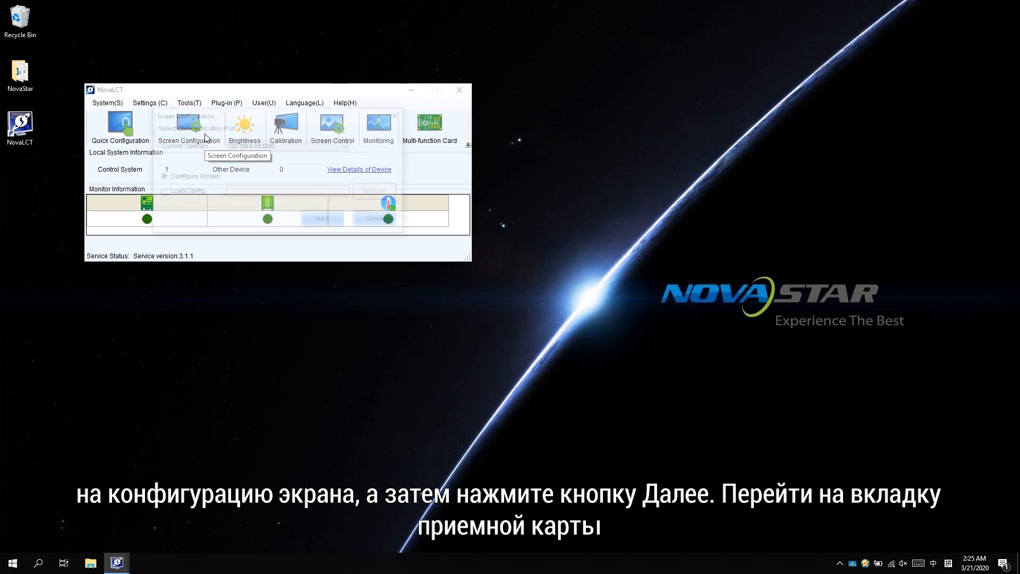
pyautogui.click(188, 127)
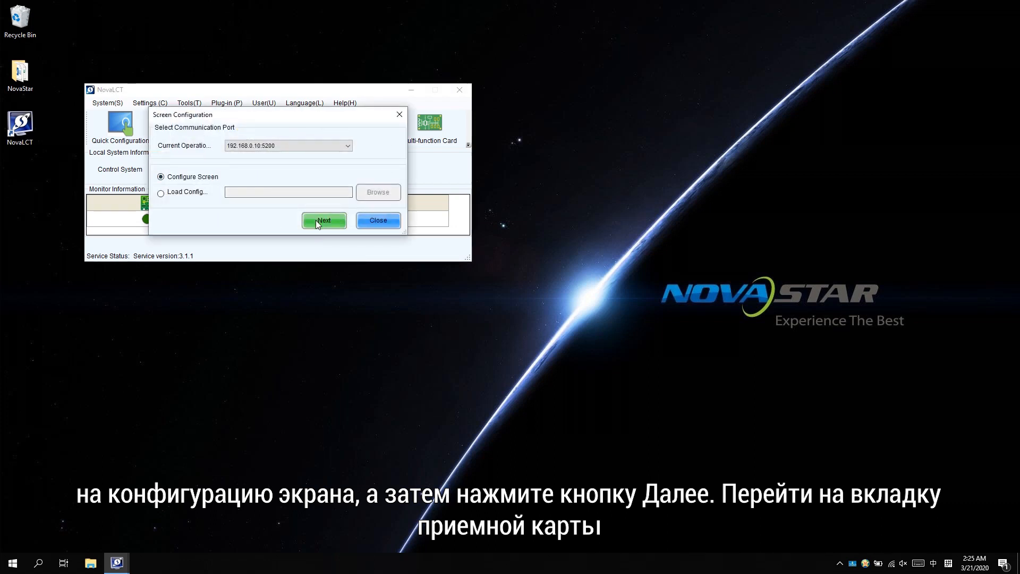
pyautogui.click(324, 220)
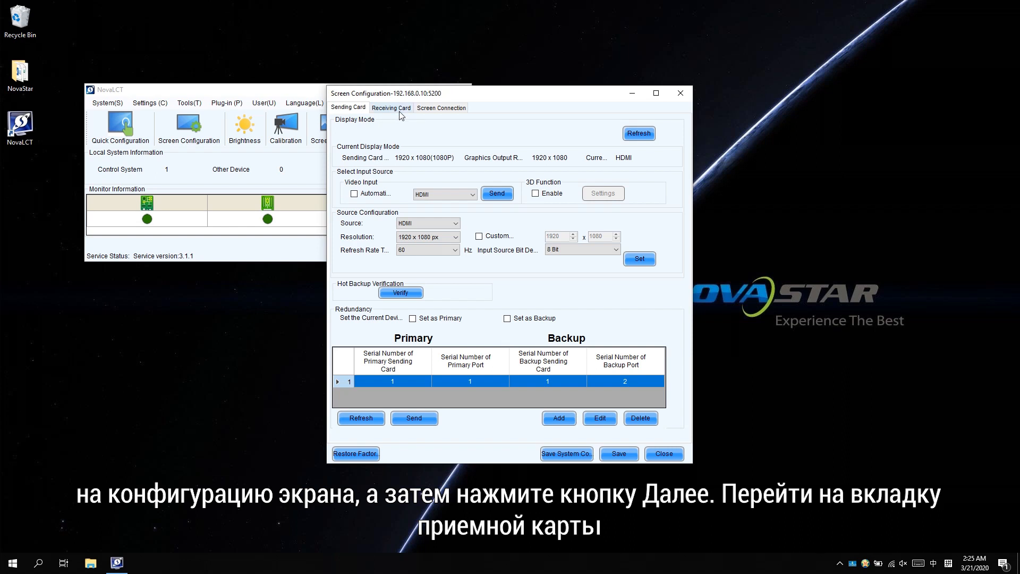
# Switch to the Receiving Card tab showing the MBI5153 48×24 module settings
pyautogui.click(391, 107)
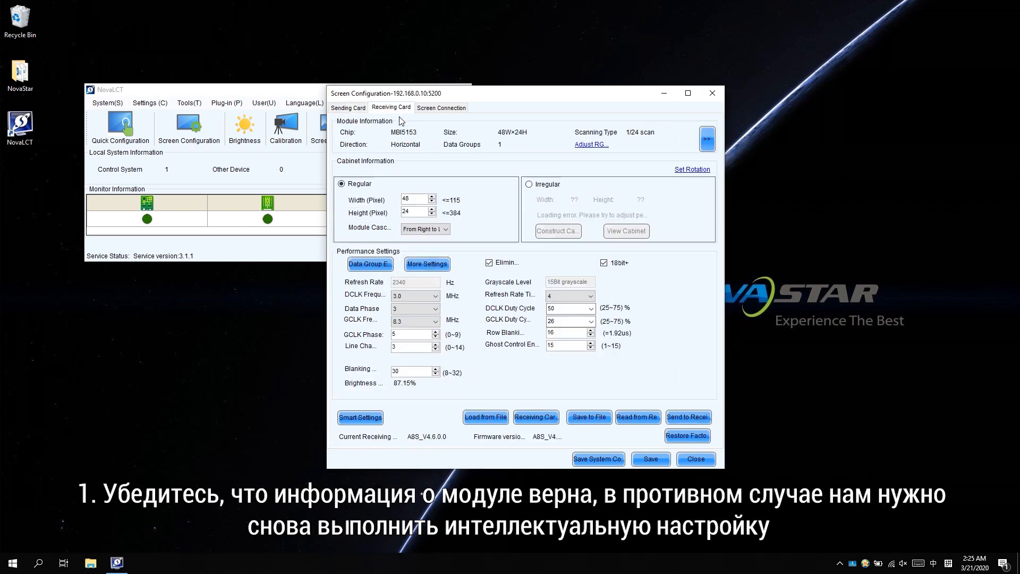
pyautogui.moveTo(427, 156)
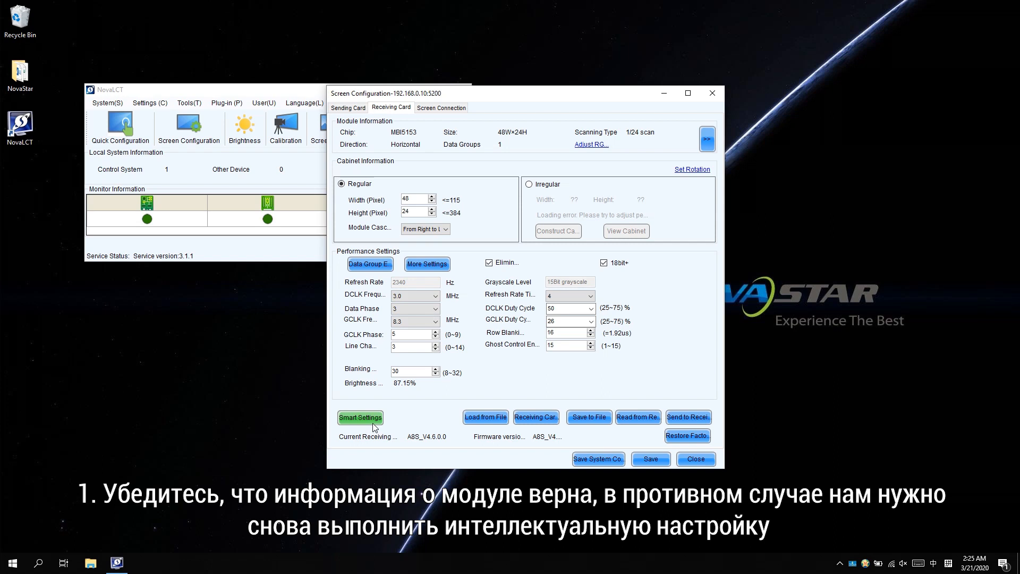
pyautogui.moveTo(383, 383)
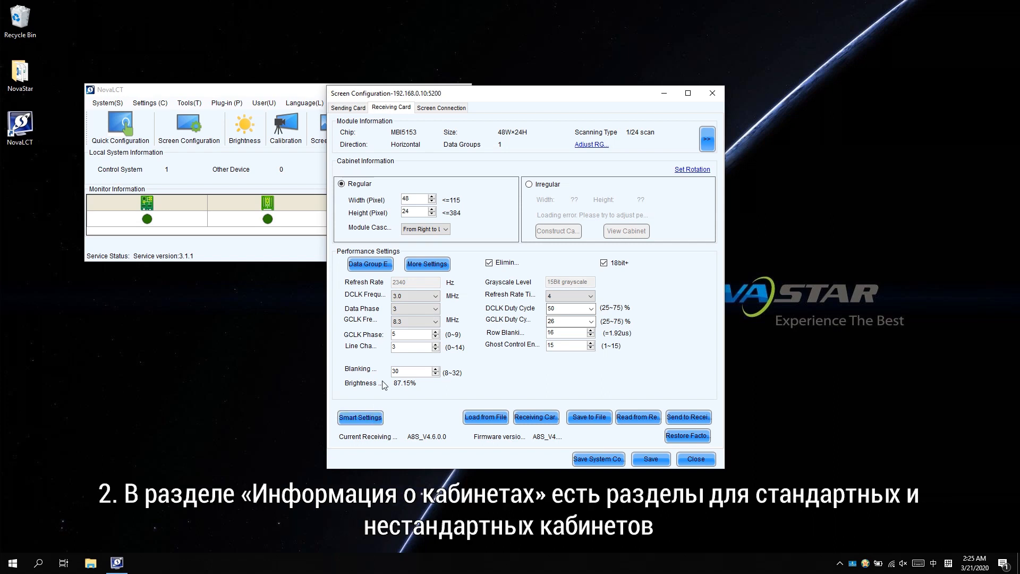
pyautogui.moveTo(364, 170)
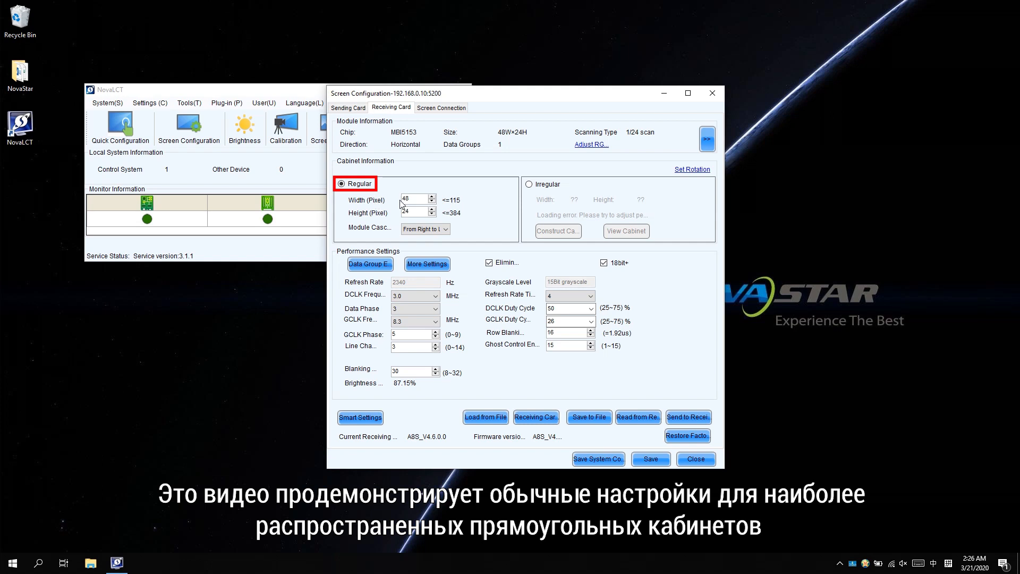
# Set the regular cabinet to 192×192 pixels with modules cascading from left to right
pyautogui.click(413, 199)
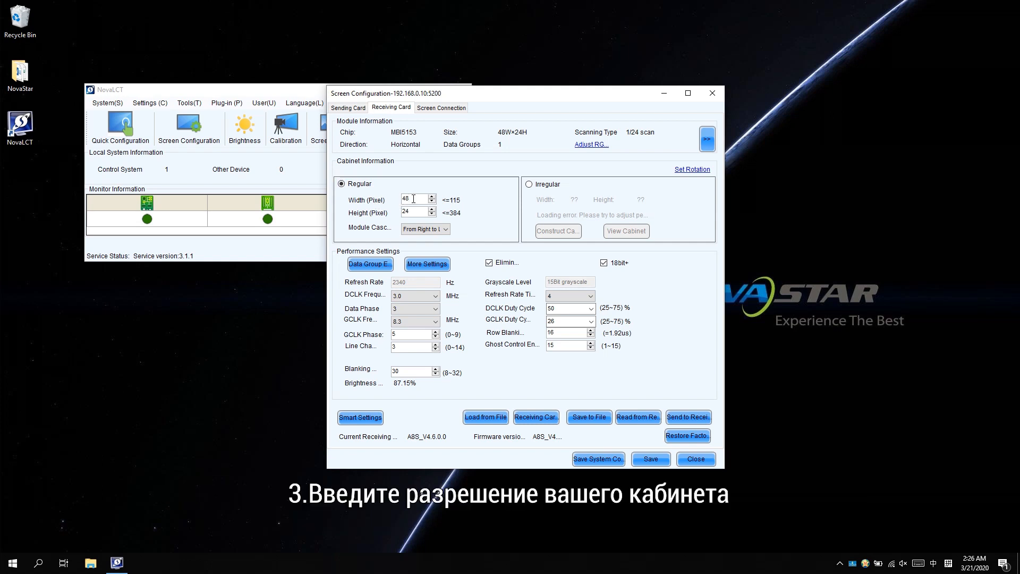
pyautogui.write('192')
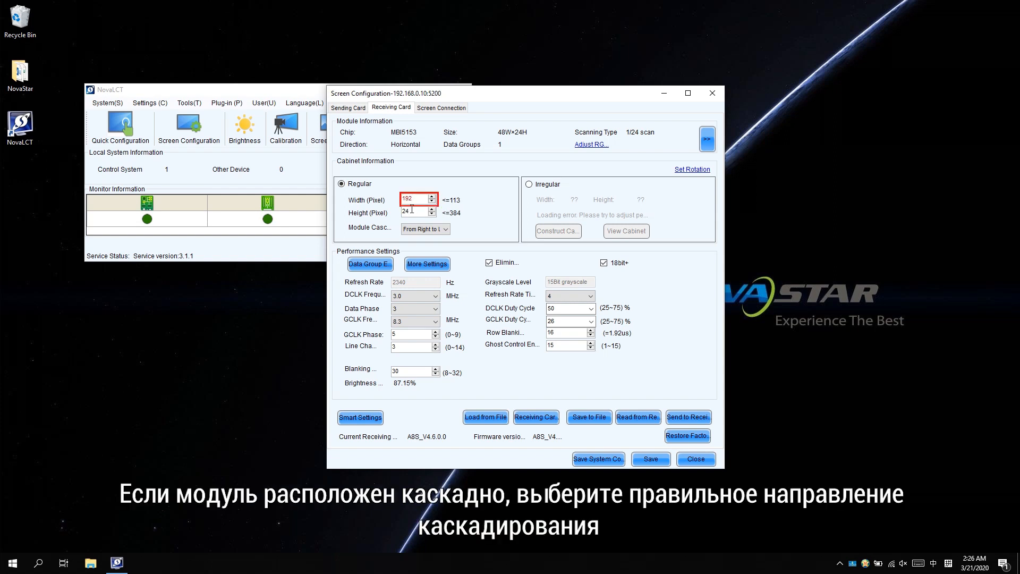
pyautogui.write('192')
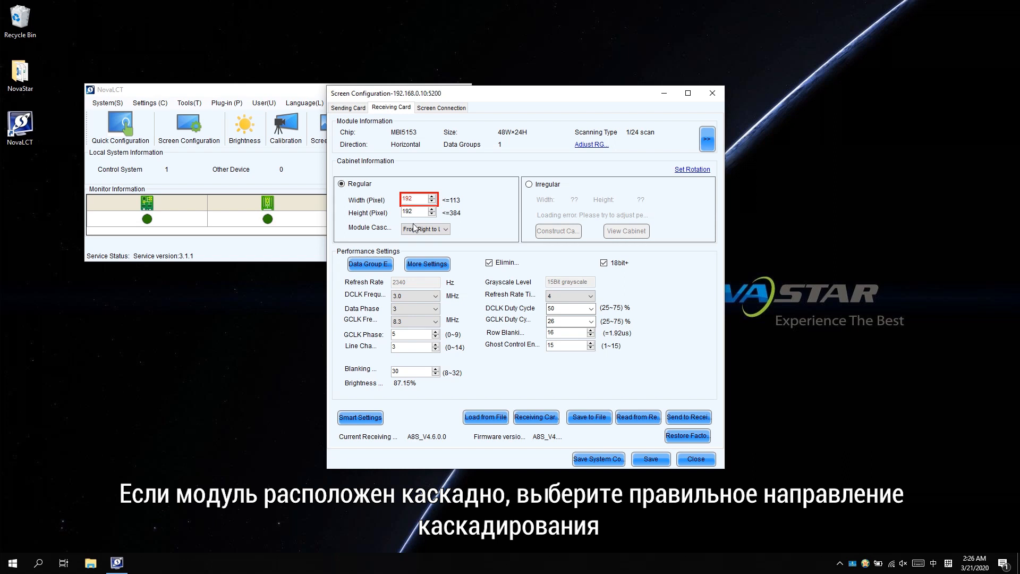
pyautogui.click(434, 228)
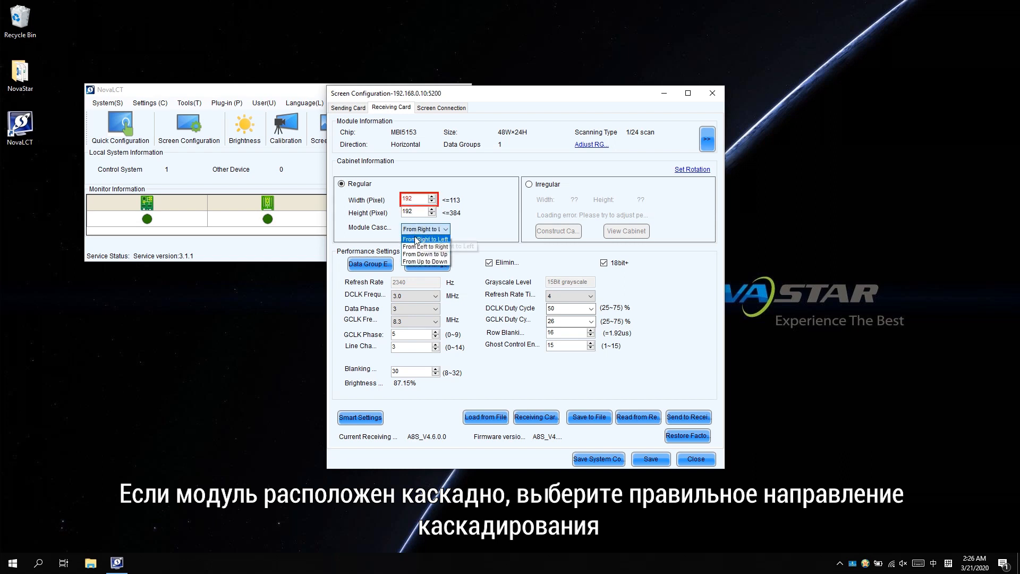
pyautogui.click(423, 246)
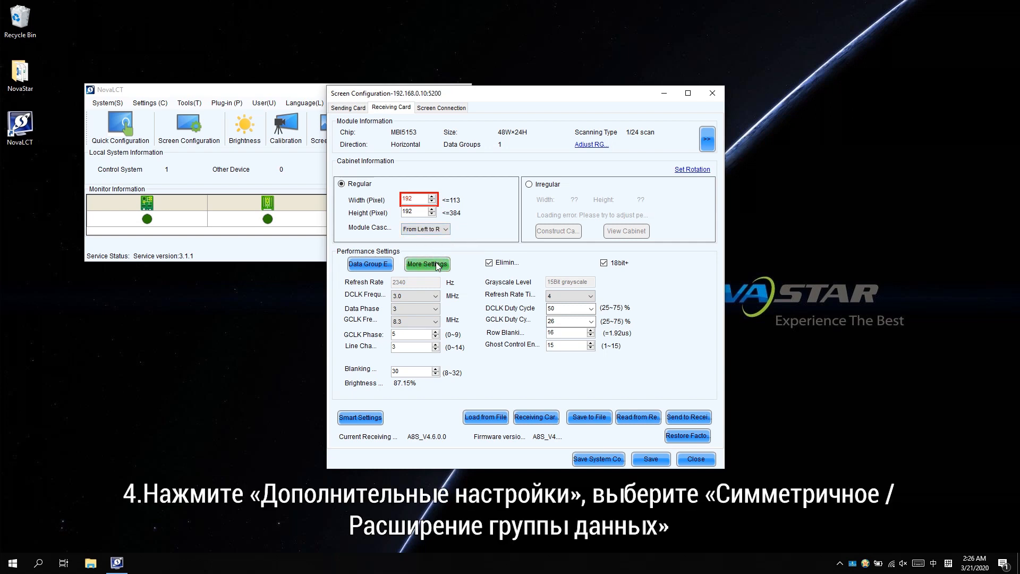
# Turn on Quadruple Strip Outputs in the Symmetrical/Data Group Extension settings
pyautogui.click(427, 263)
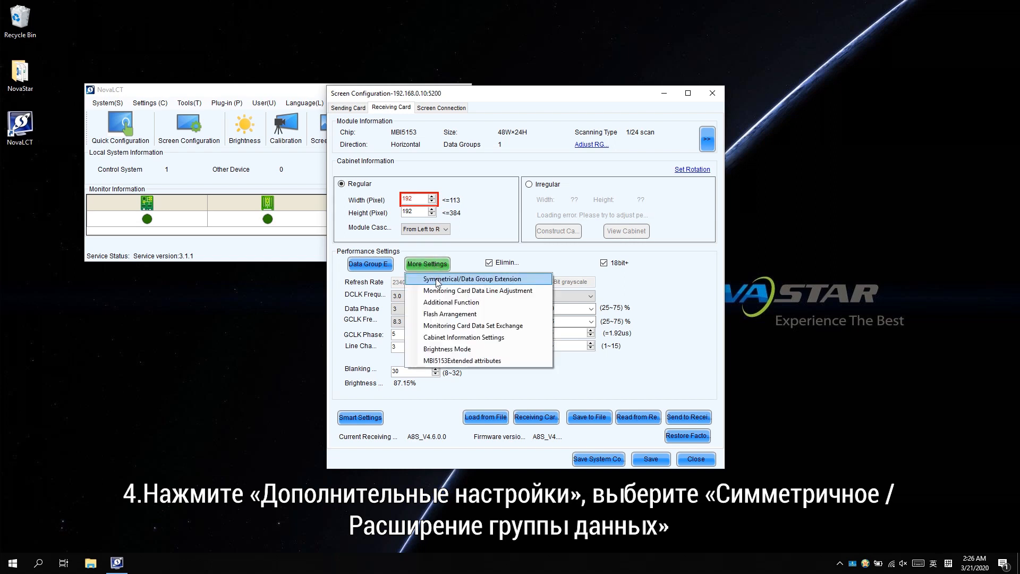
pyautogui.click(472, 278)
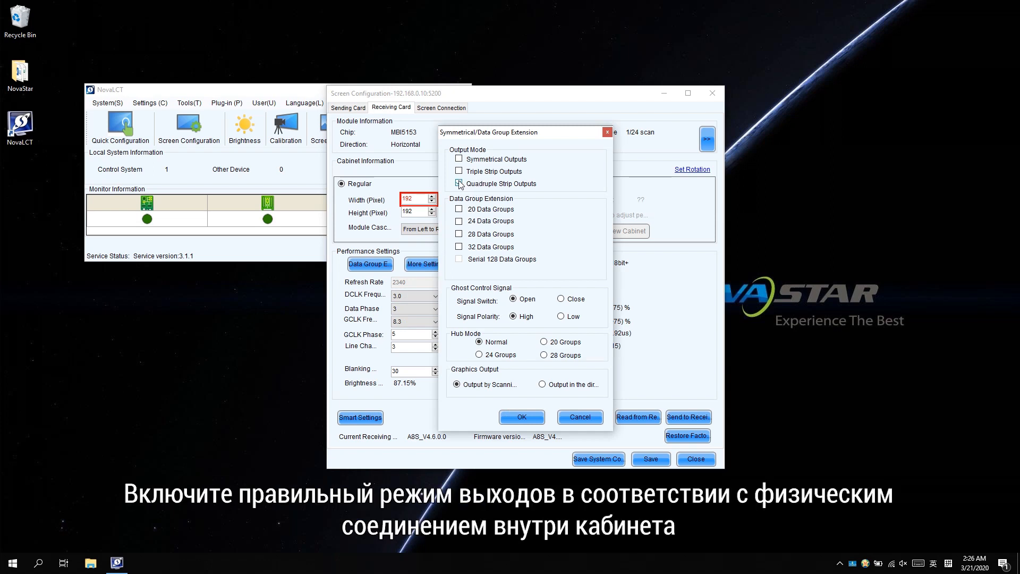
pyautogui.click(459, 183)
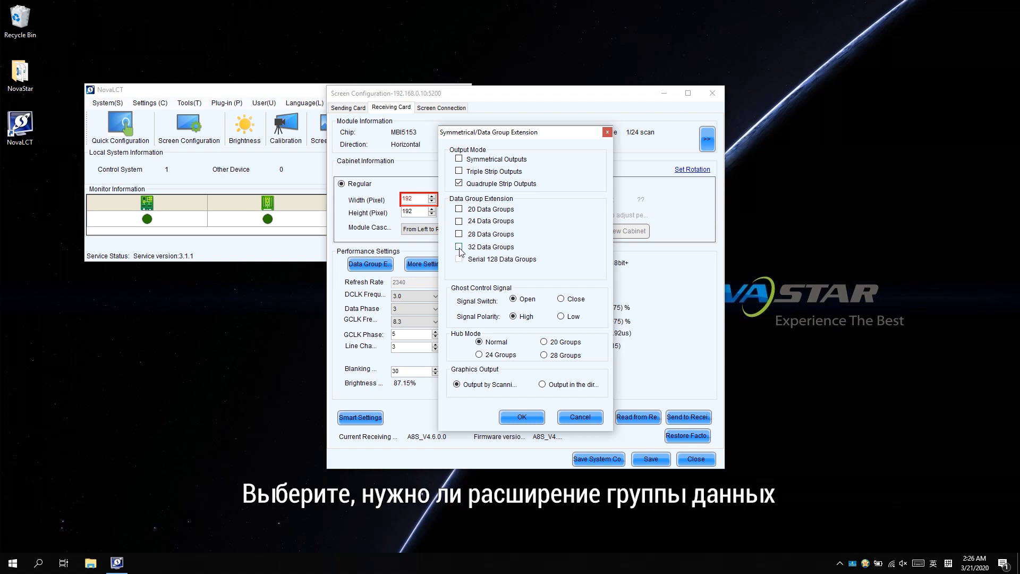
pyautogui.click(459, 246)
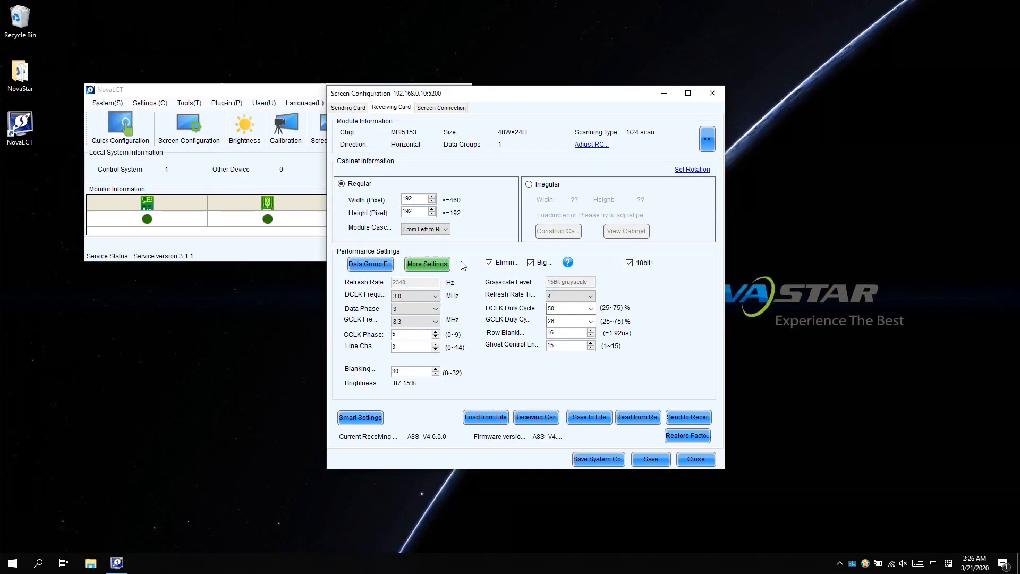
# Enable data group exchange for all receiving cards and reset the exchange table data
pyautogui.click(368, 263)
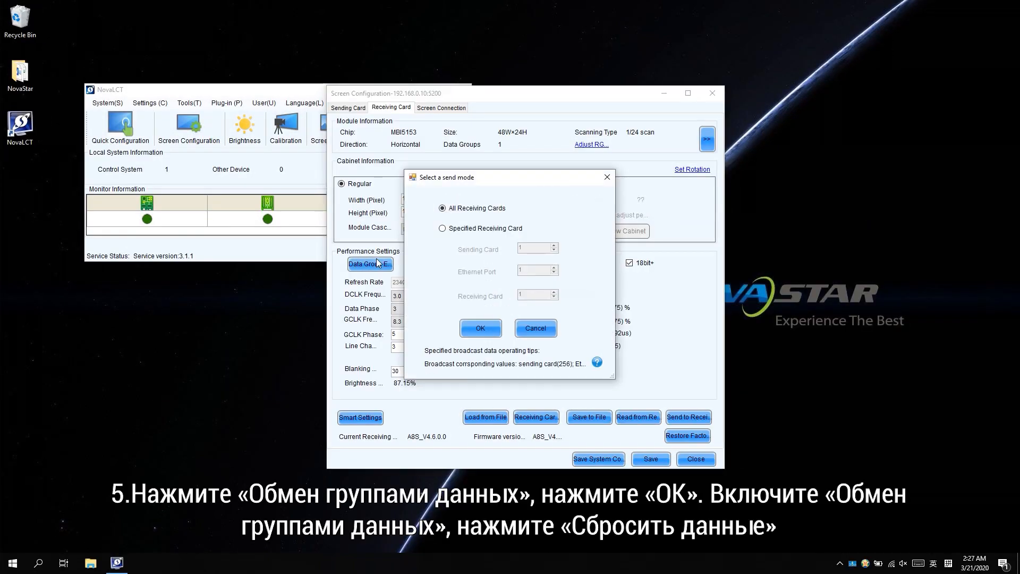
pyautogui.click(480, 327)
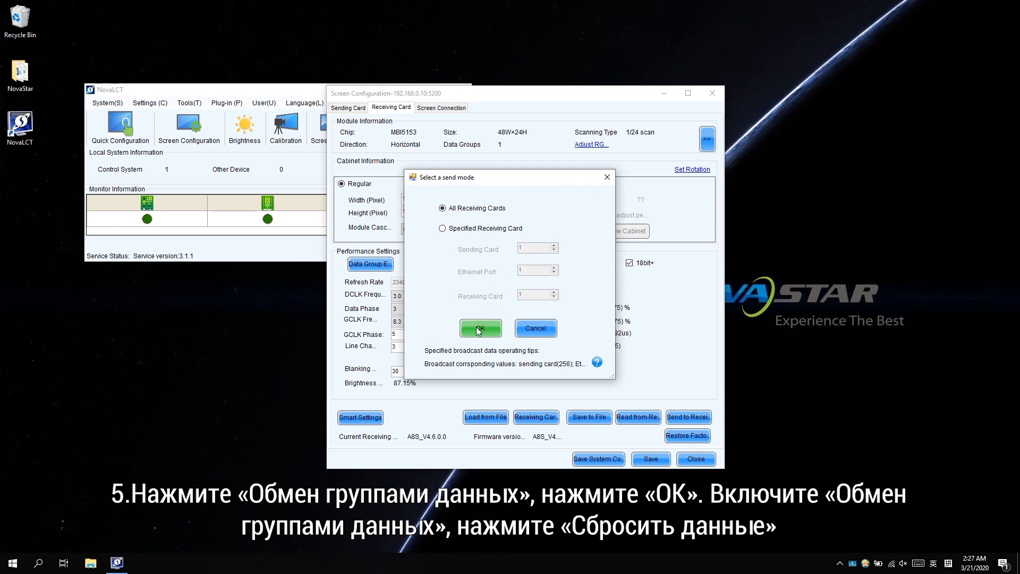
pyautogui.click(479, 328)
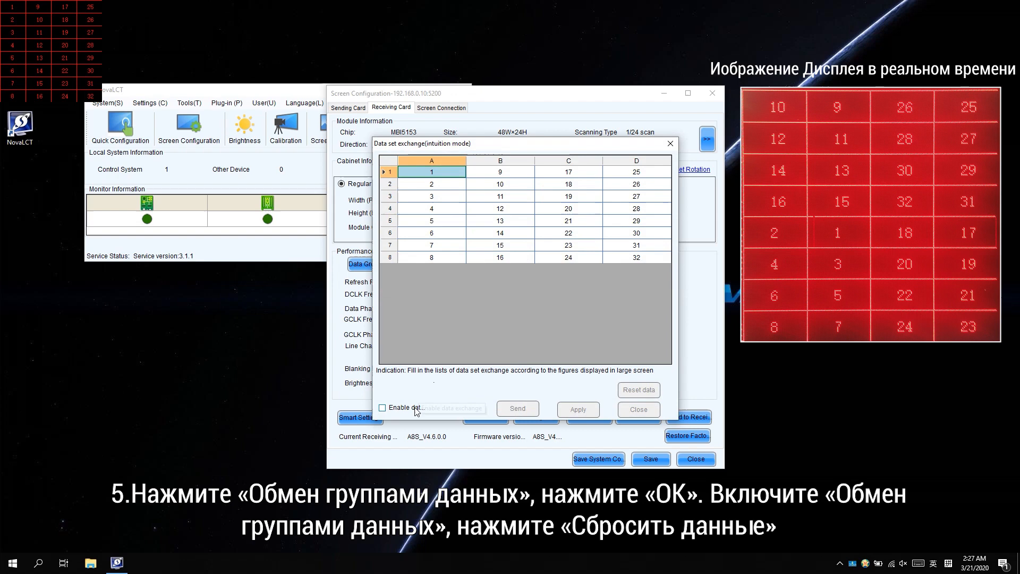
pyautogui.click(382, 408)
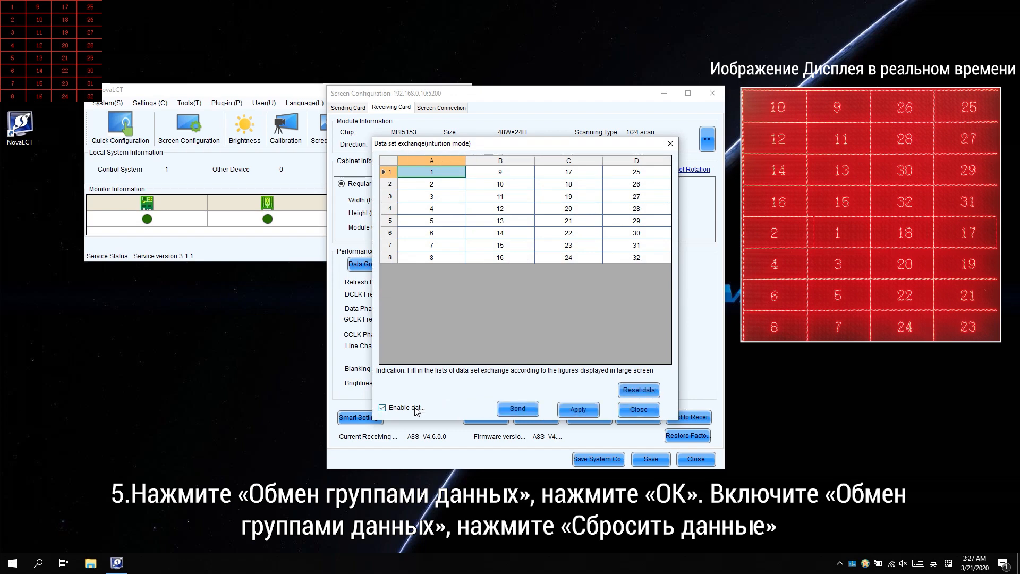
pyautogui.moveTo(614, 378)
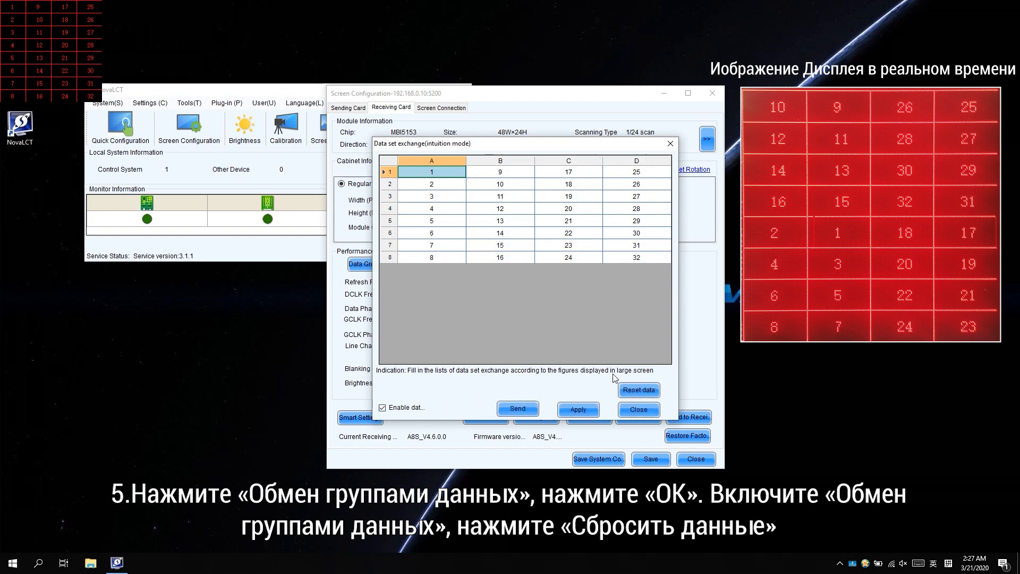
pyautogui.click(638, 390)
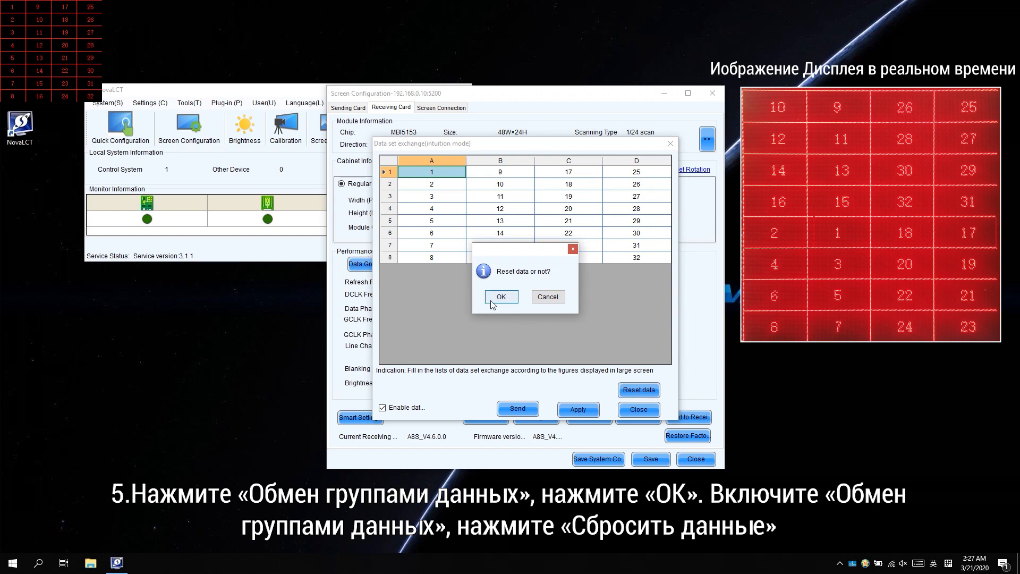
pyautogui.click(500, 296)
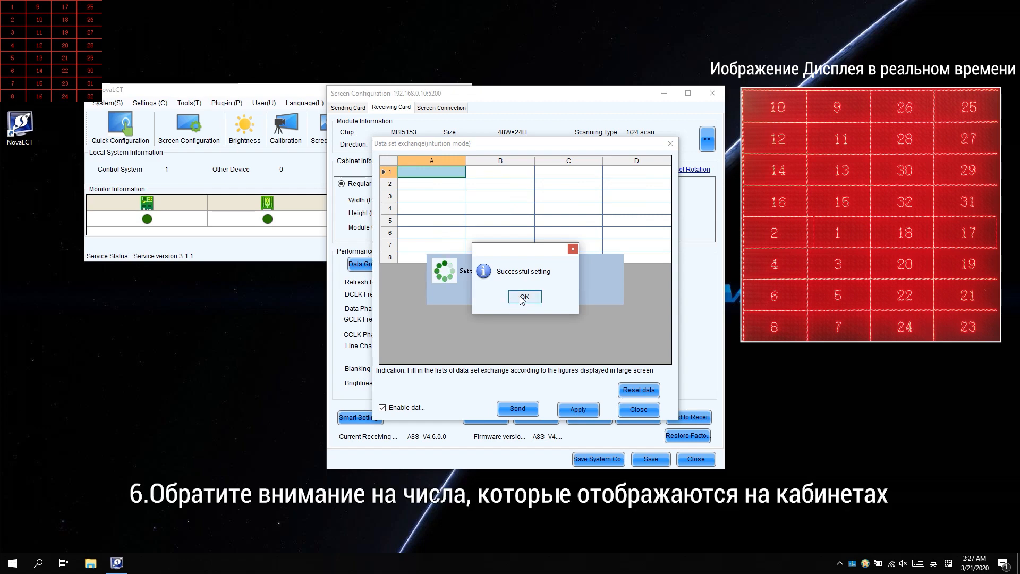
pyautogui.click(524, 296)
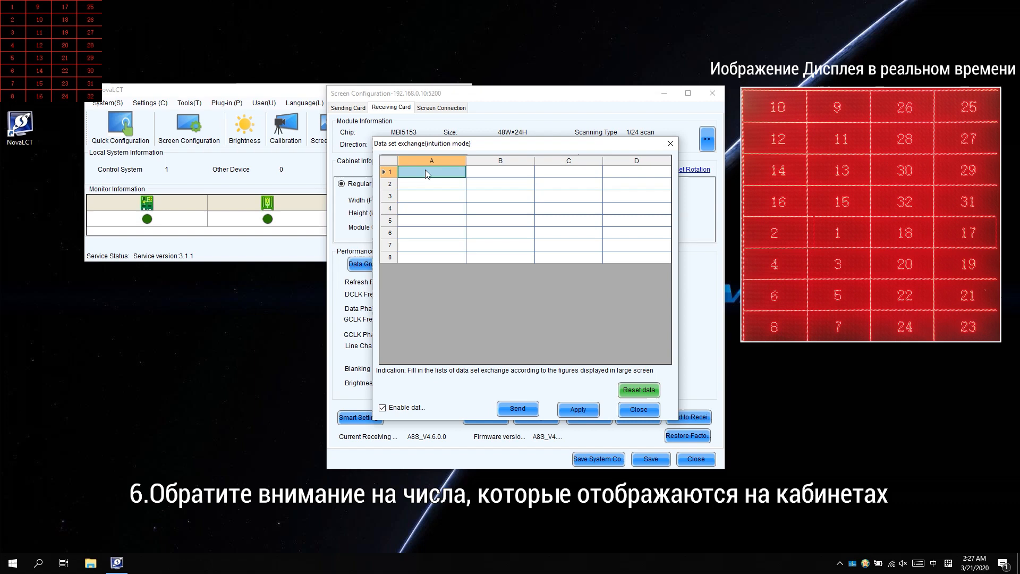
# Fill the exchange table from cell A1 with group numbers 10, 12, 14, 16, … 23
pyautogui.click(431, 171)
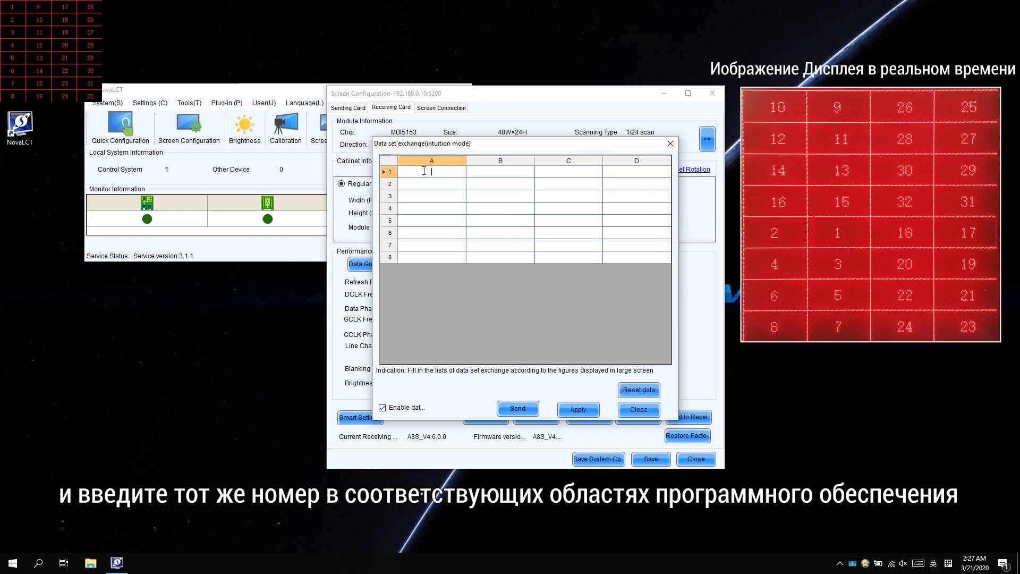
pyautogui.write('10')
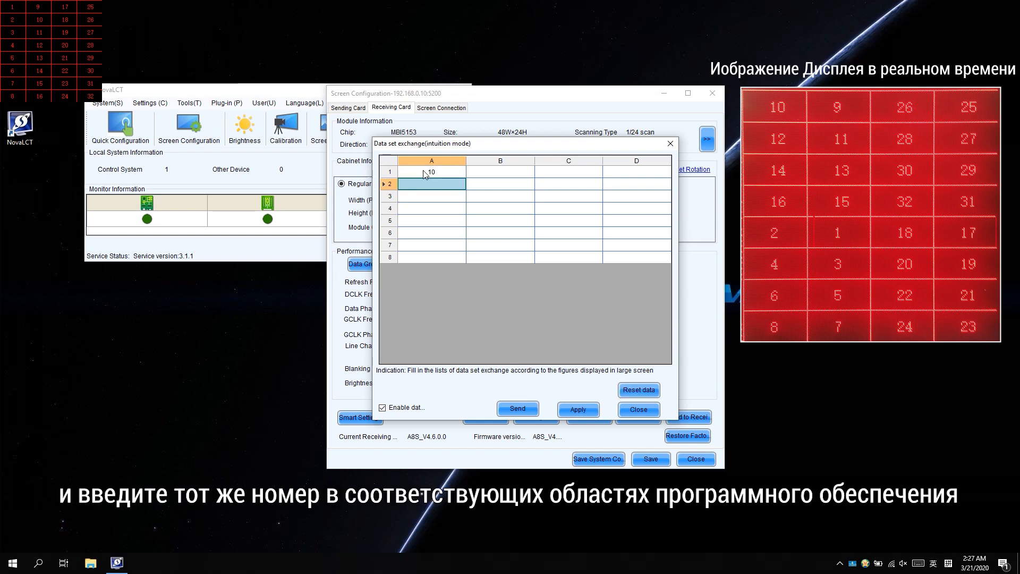
pyautogui.write('12')
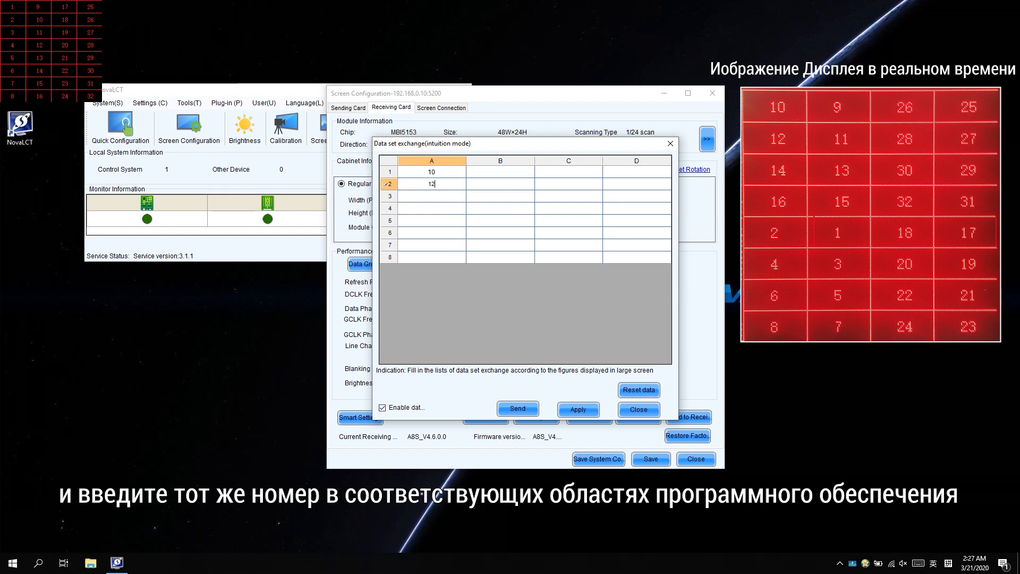
pyautogui.write('14')
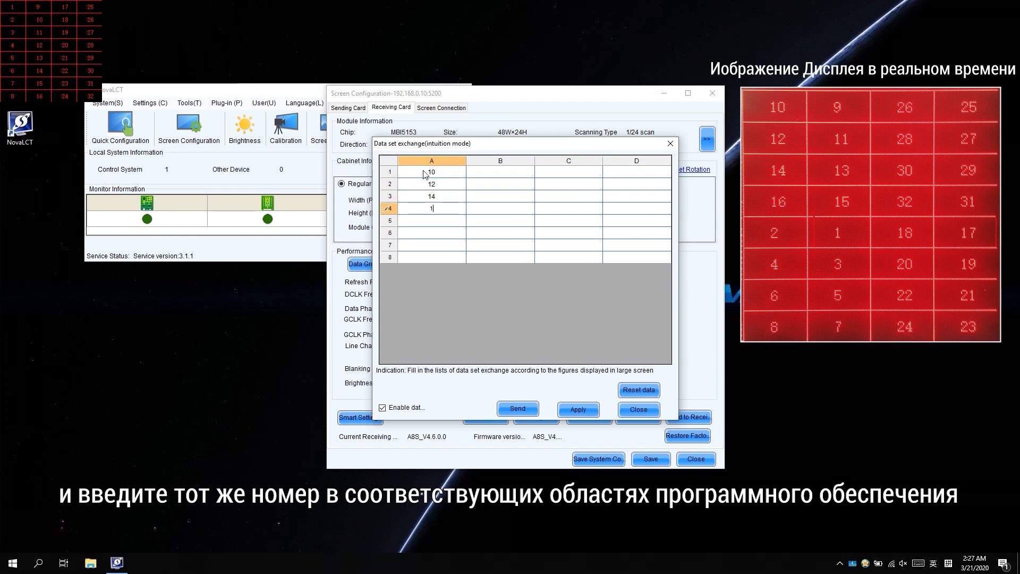
pyautogui.write('16')
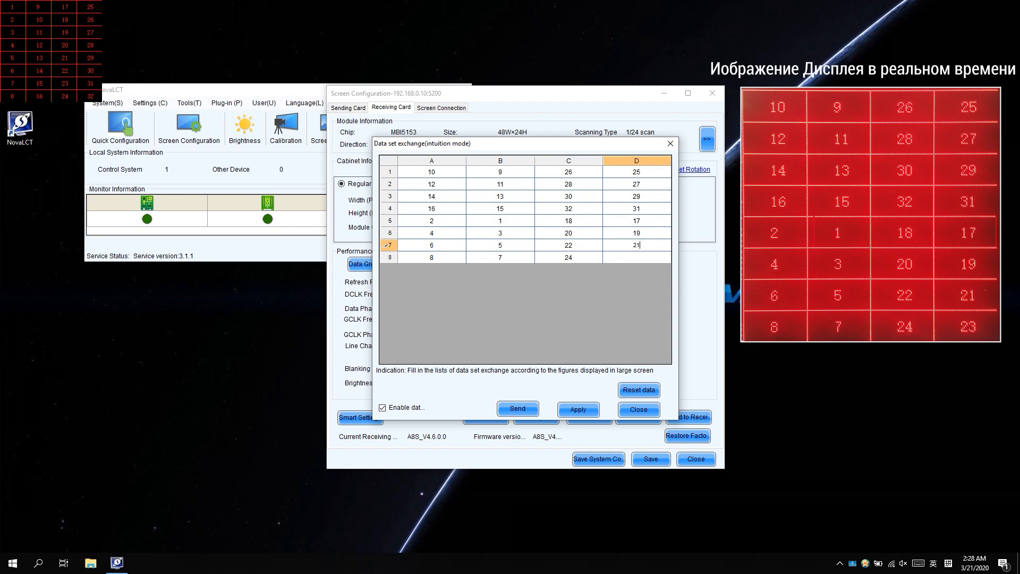
pyautogui.write('23')
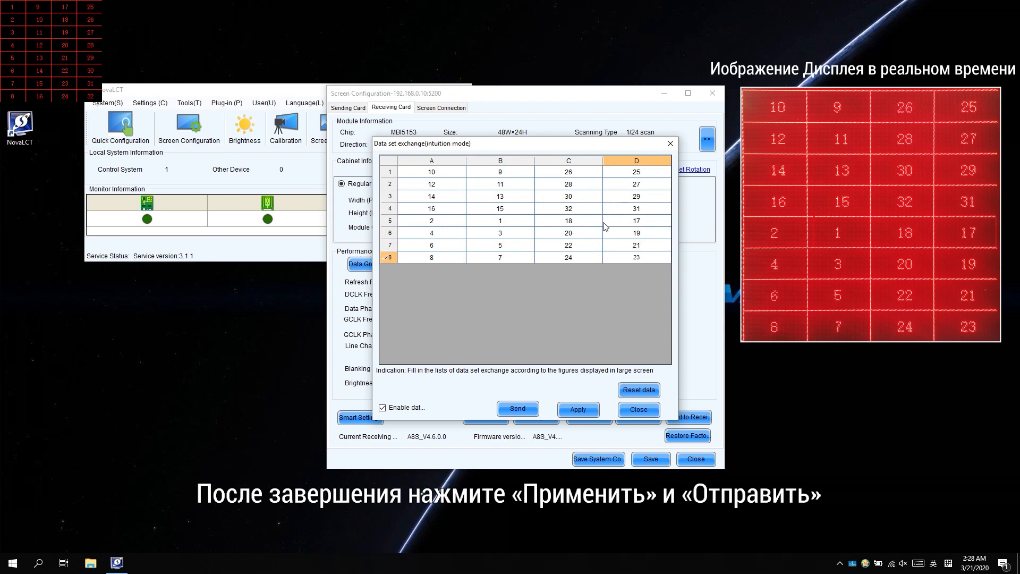
# Apply the data group exchange mapping and dismiss the success message
pyautogui.click(577, 409)
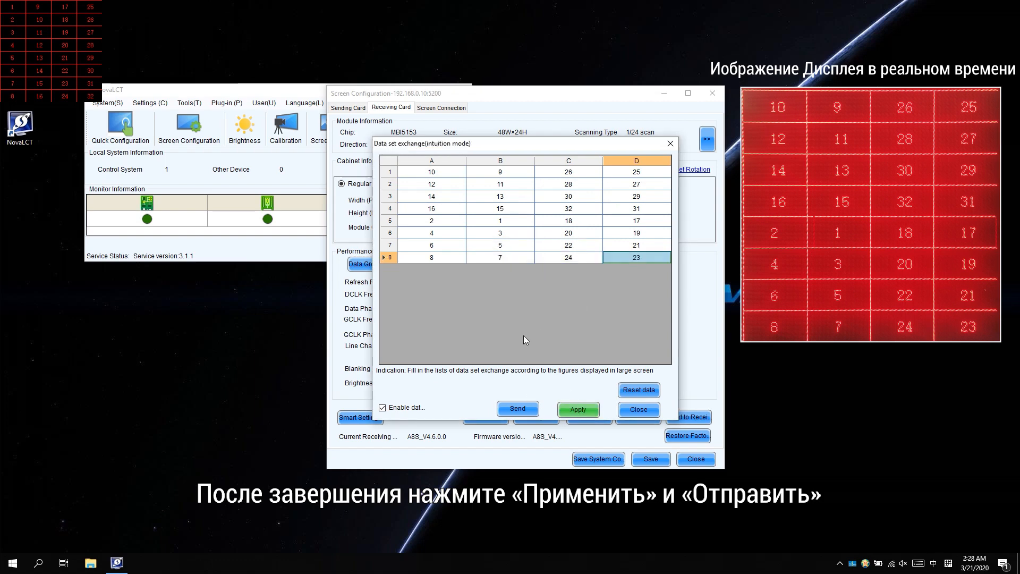
pyautogui.click(578, 409)
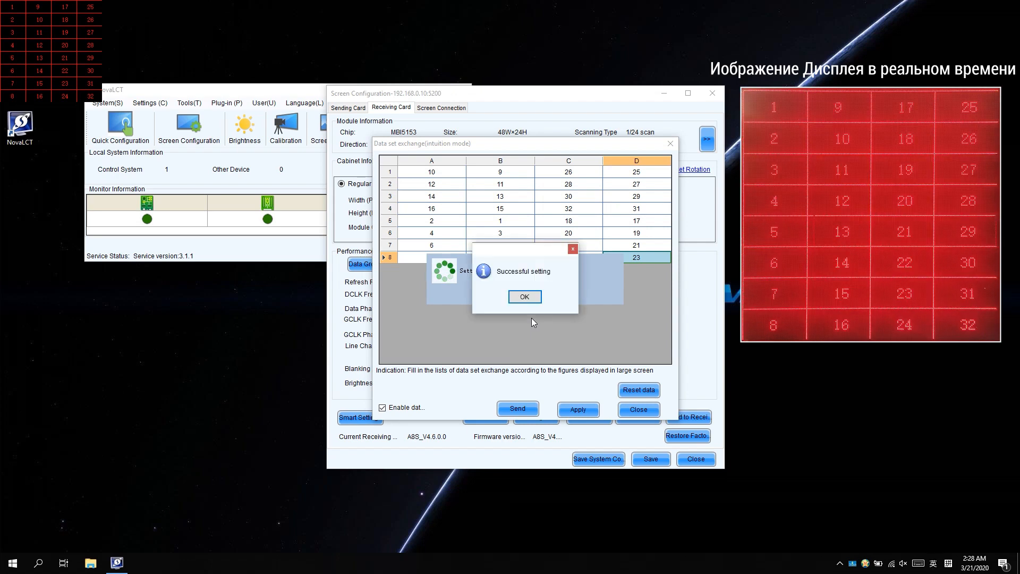
pyautogui.click(524, 296)
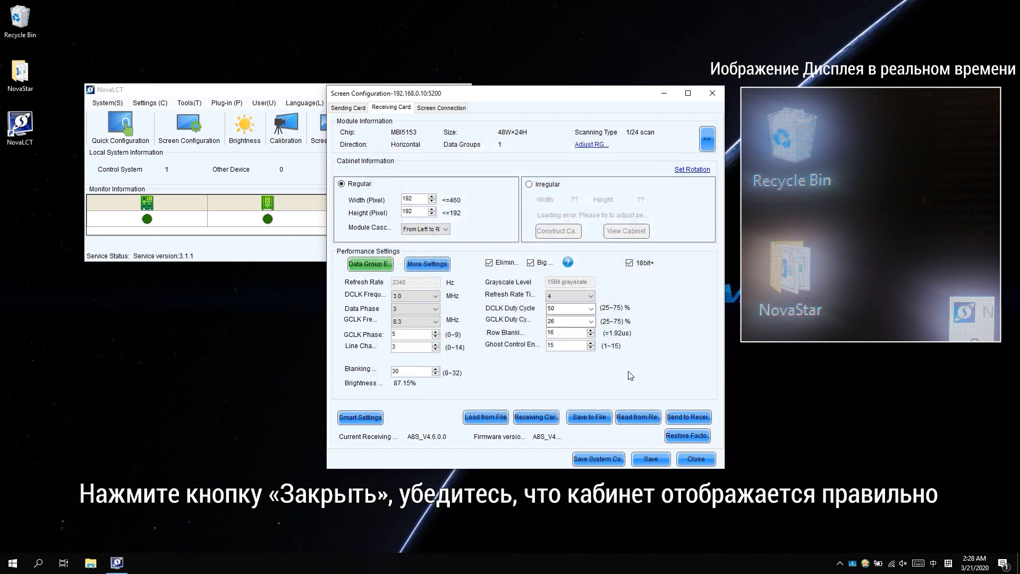
pyautogui.moveTo(626, 372)
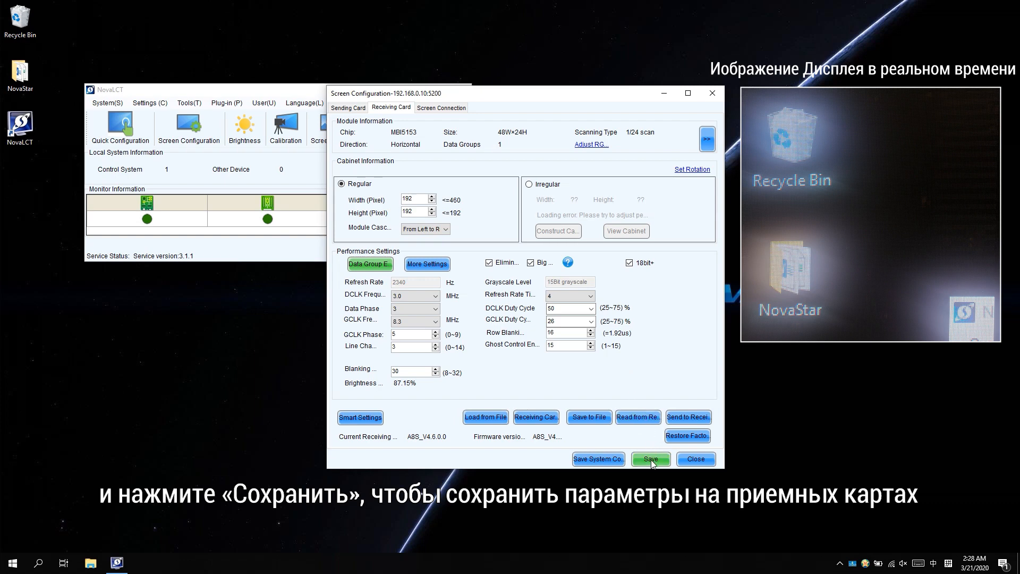
# Save the receiving card parameters to the receiving card hardware
pyautogui.click(650, 458)
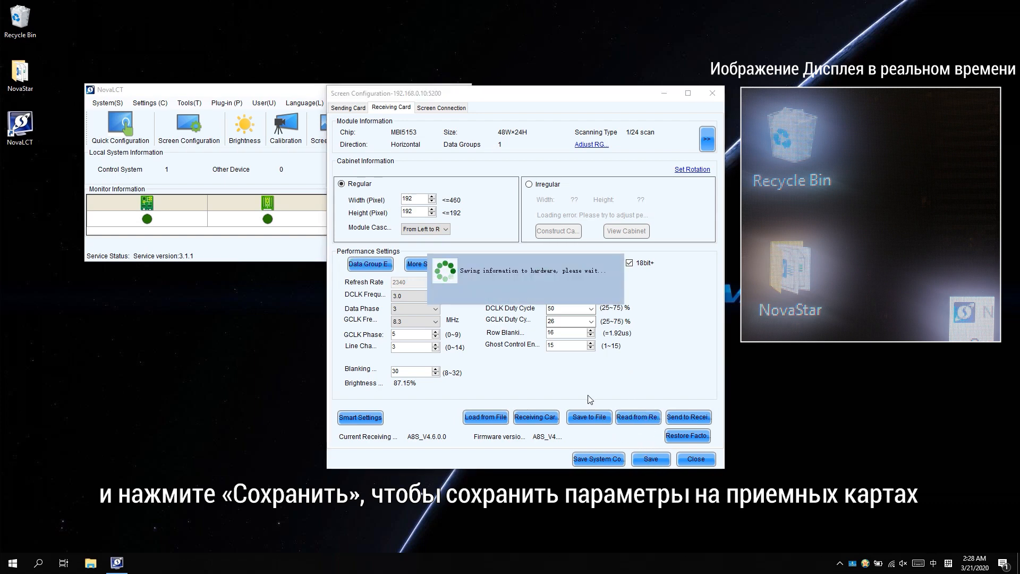